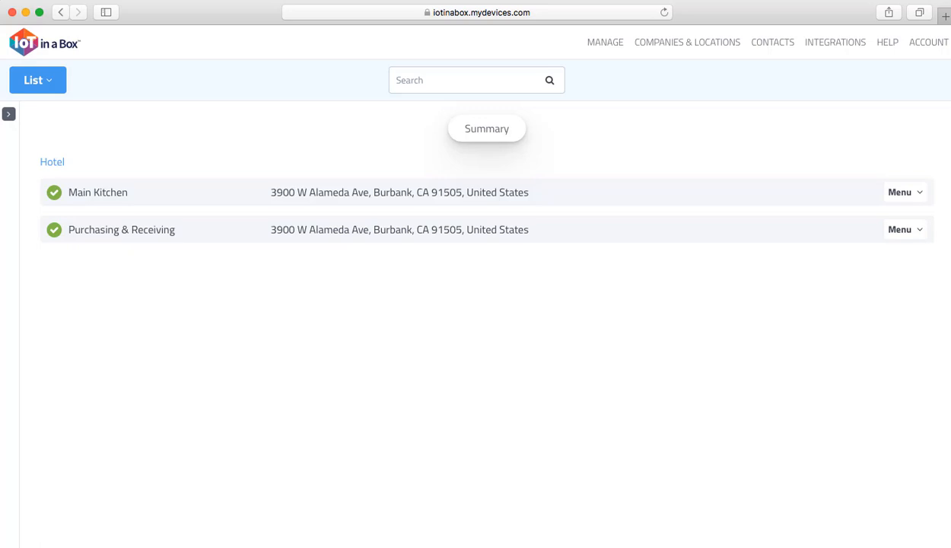
Step: Expand Main Kitchen and choose Alerts from its Menu dropdown
{"action": "left_click", "coordinate": [97, 192]}
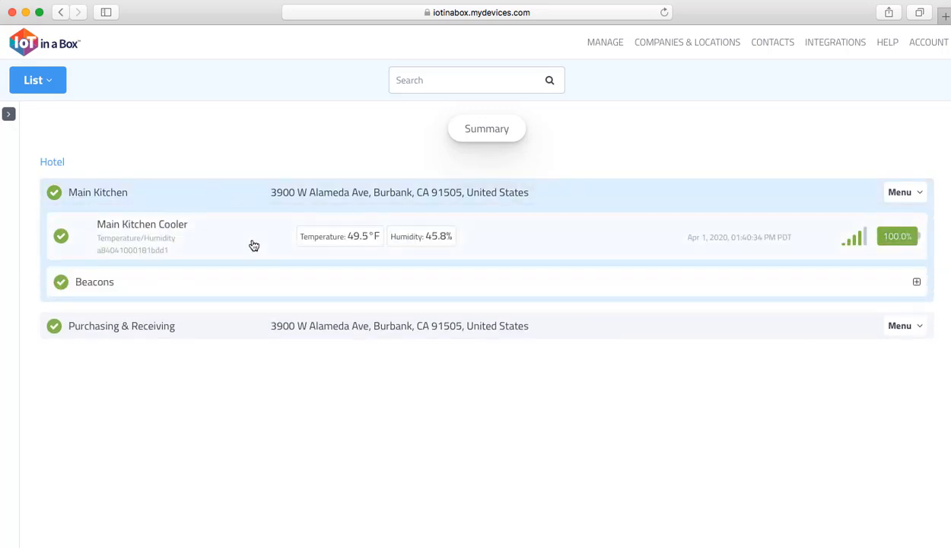
{"action": "mouse_move", "coordinate": [246, 241]}
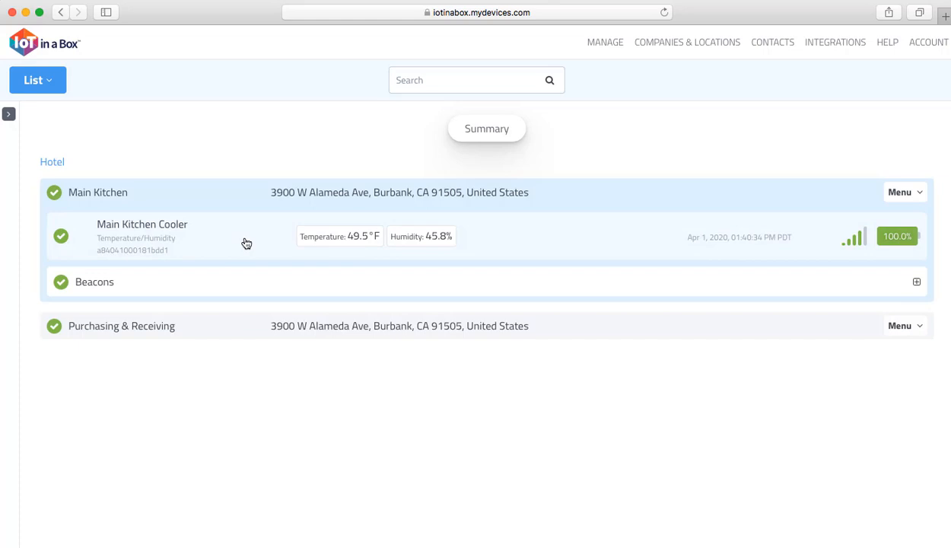
{"action": "mouse_move", "coordinate": [790, 146]}
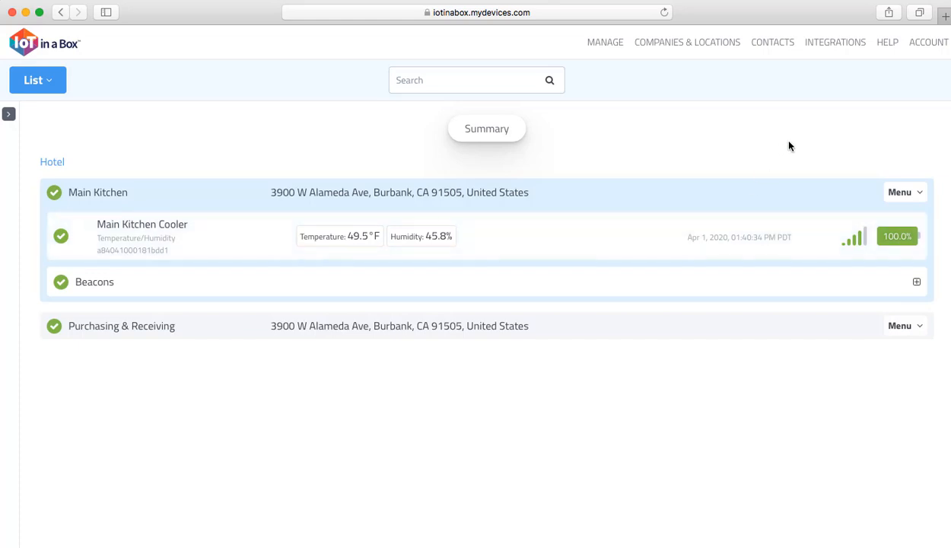
{"action": "left_click", "coordinate": [901, 192]}
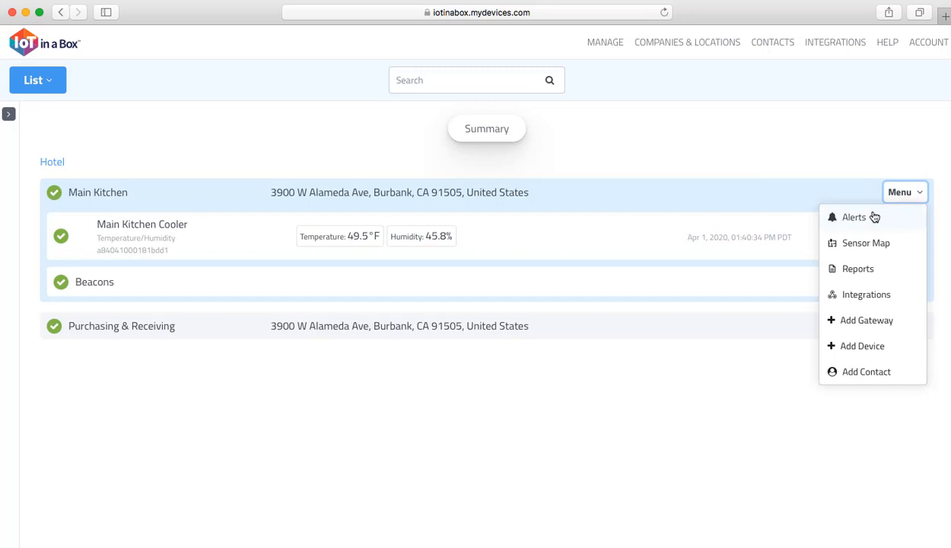
{"action": "left_click", "coordinate": [854, 217]}
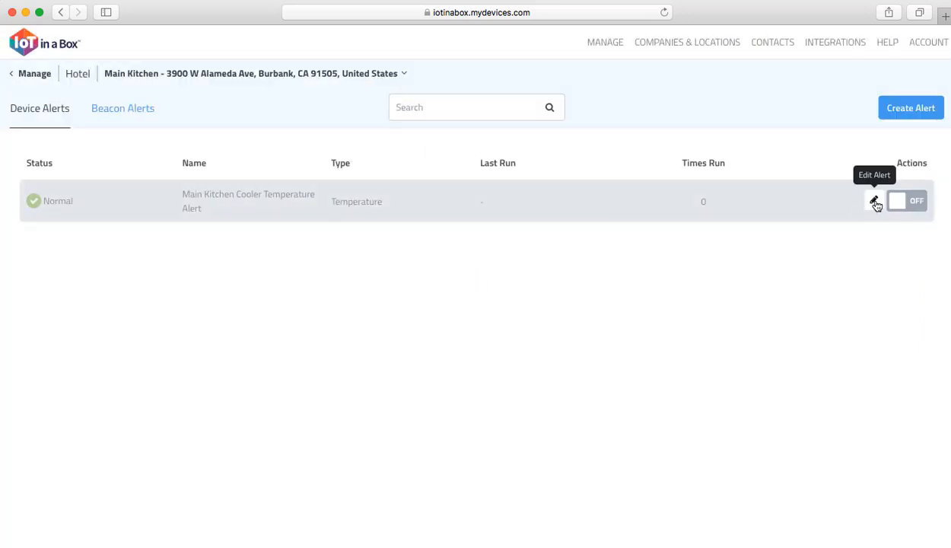
Step: Edit the Main Kitchen Cooler Temperature Alert: threshold below 35°F, threshold above 45°F
{"action": "left_click", "coordinate": [875, 203]}
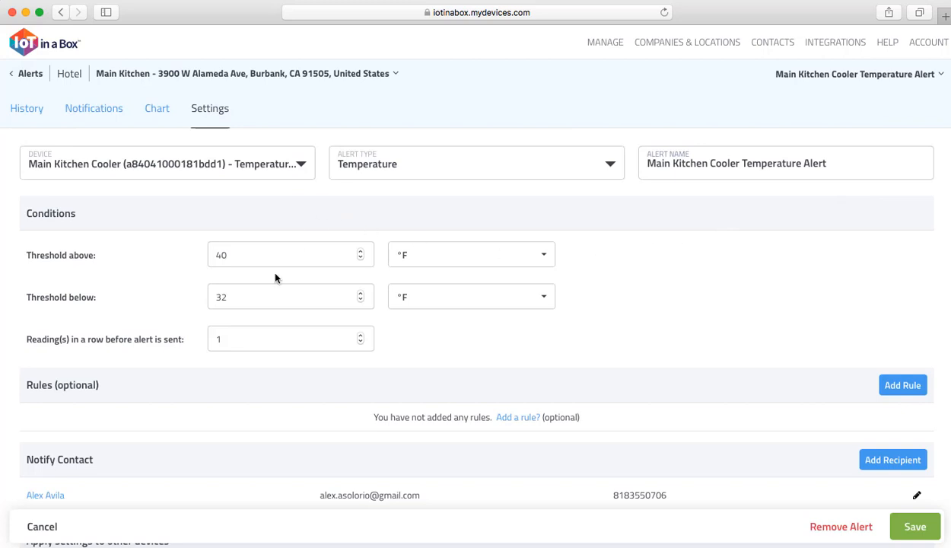
{"action": "left_click", "coordinate": [289, 296]}
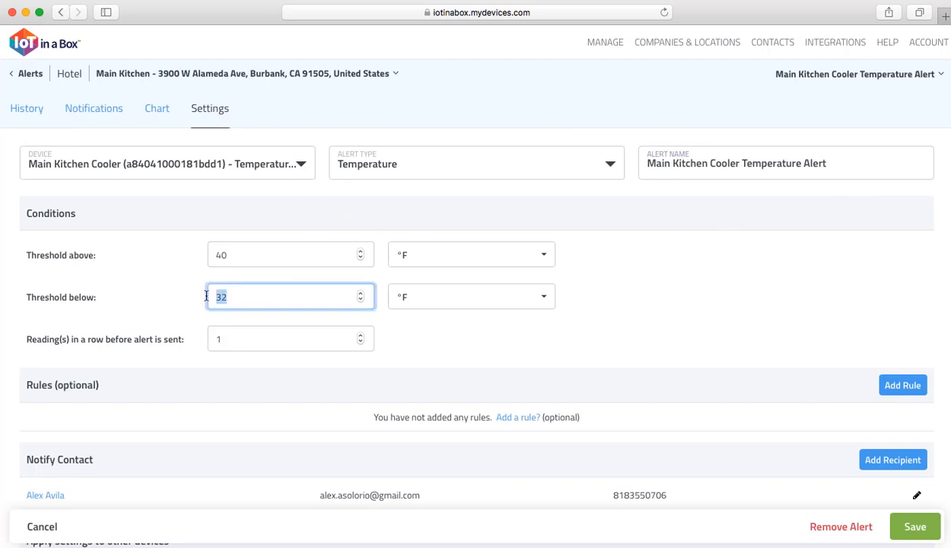
{"action": "type", "text": "35"}
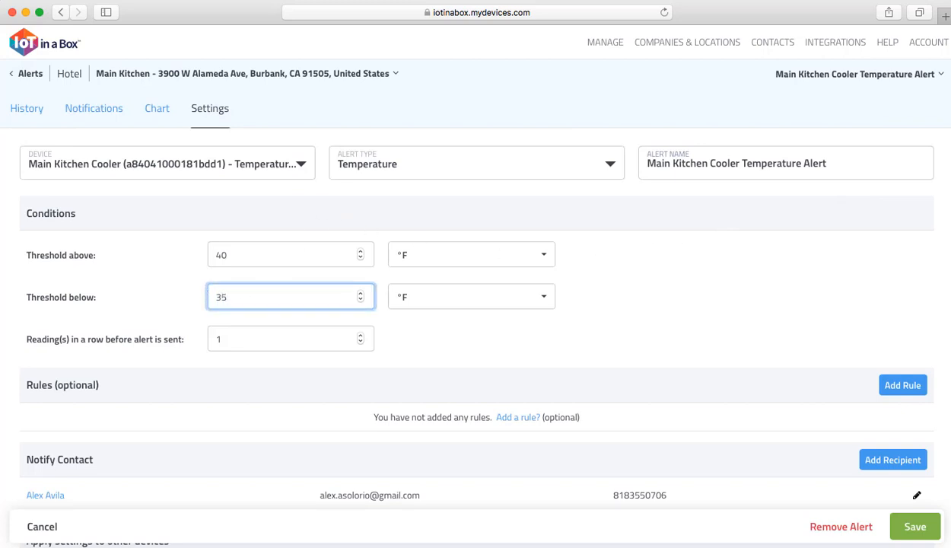
{"action": "type", "text": "45"}
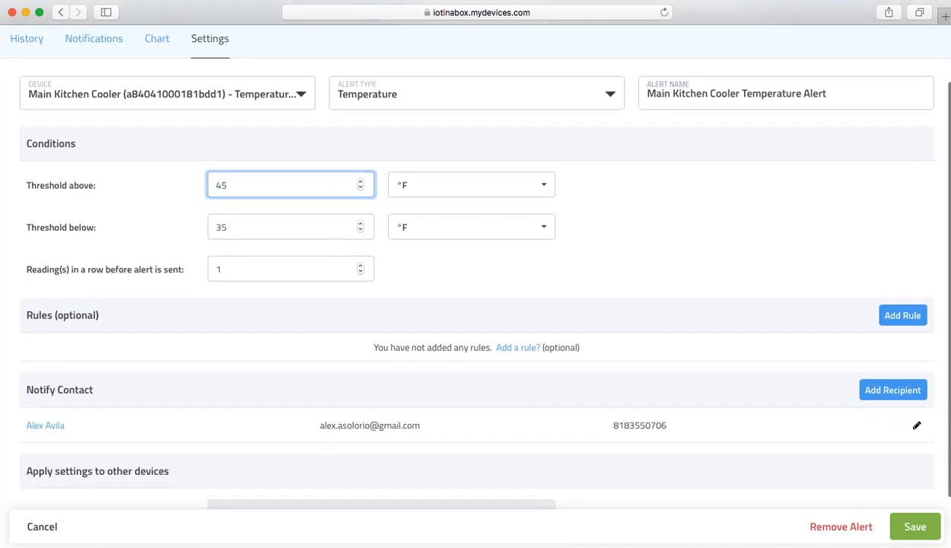
{"action": "scroll", "scroll_direction": "down", "scroll_amount": 3}
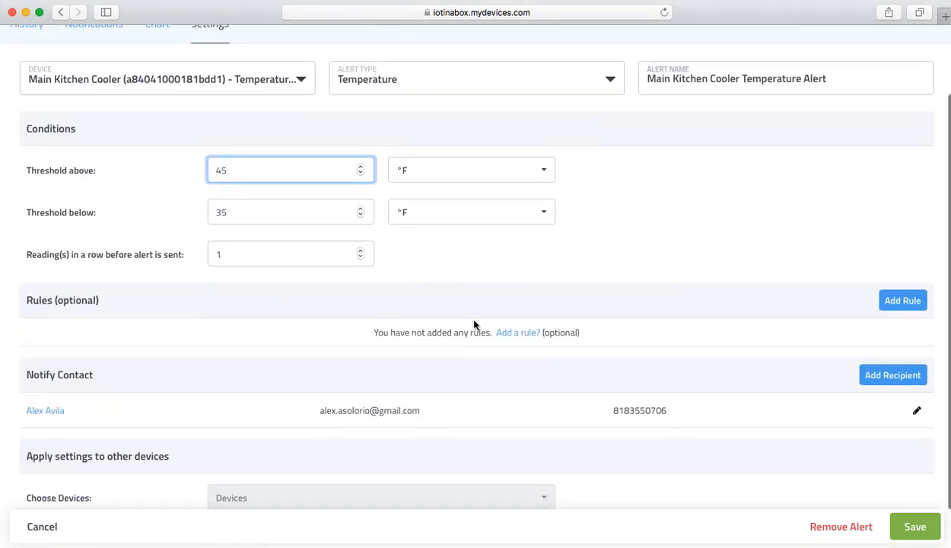
Step: Add an 'Only alert if condition remains for...' rule of 30 minutes
{"action": "left_click", "coordinate": [902, 300]}
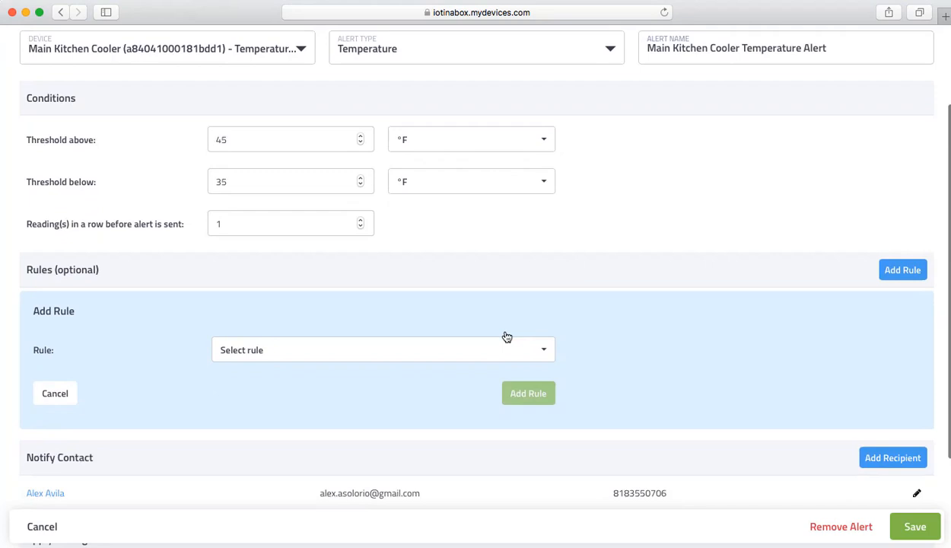
{"action": "left_click", "coordinate": [382, 350]}
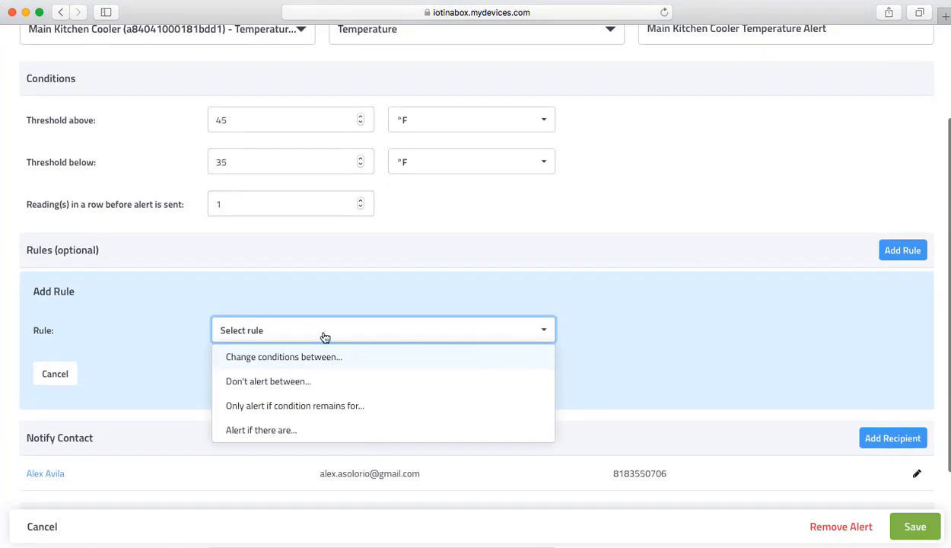
{"action": "mouse_move", "coordinate": [271, 405]}
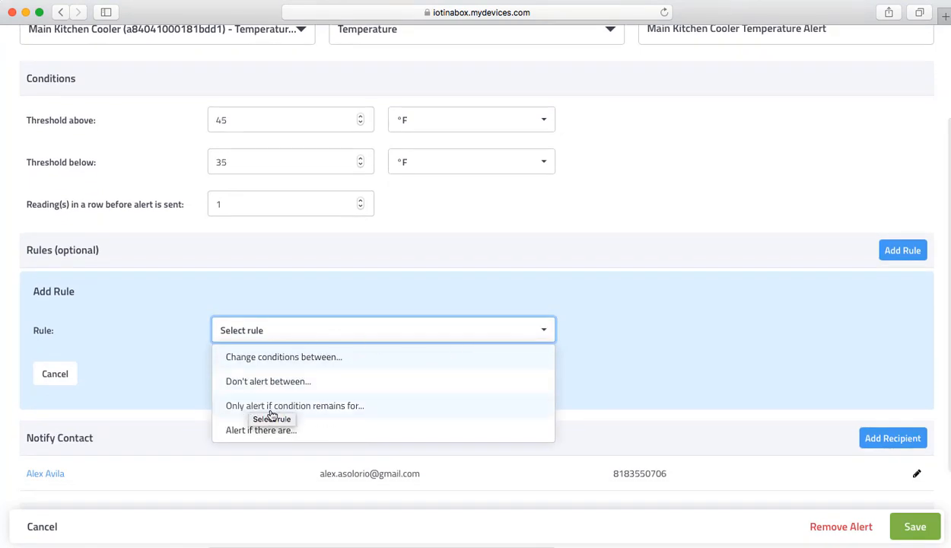
{"action": "left_click", "coordinate": [294, 405]}
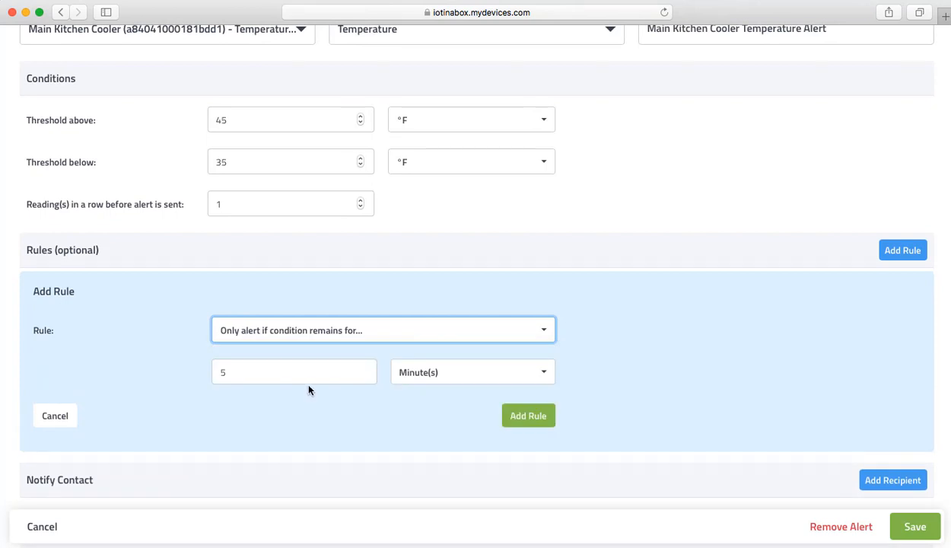
{"action": "type", "text": "3"}
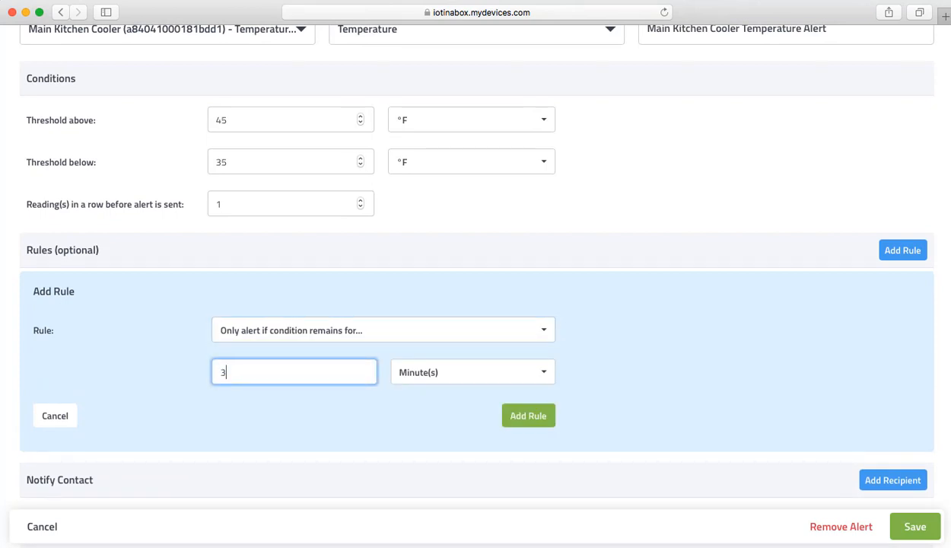
{"action": "type", "text": "0"}
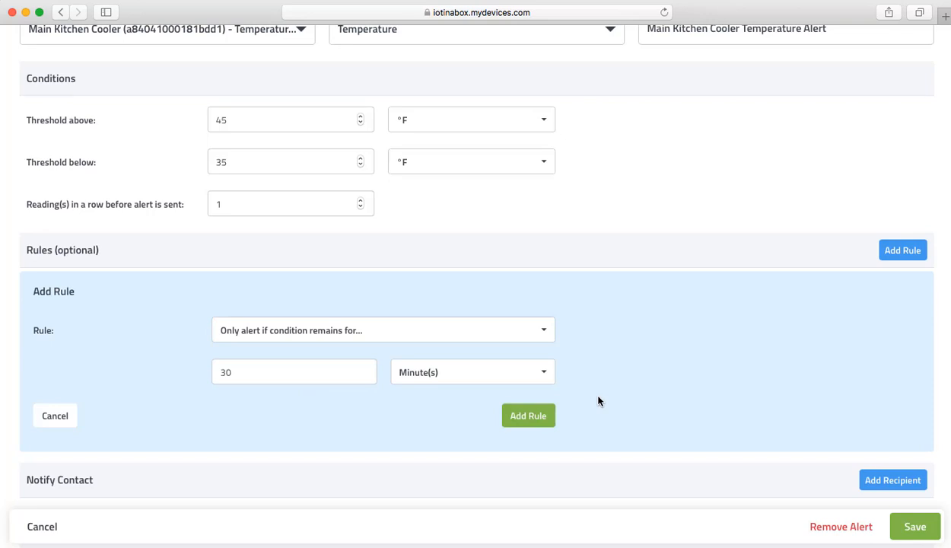
{"action": "left_click", "coordinate": [528, 414]}
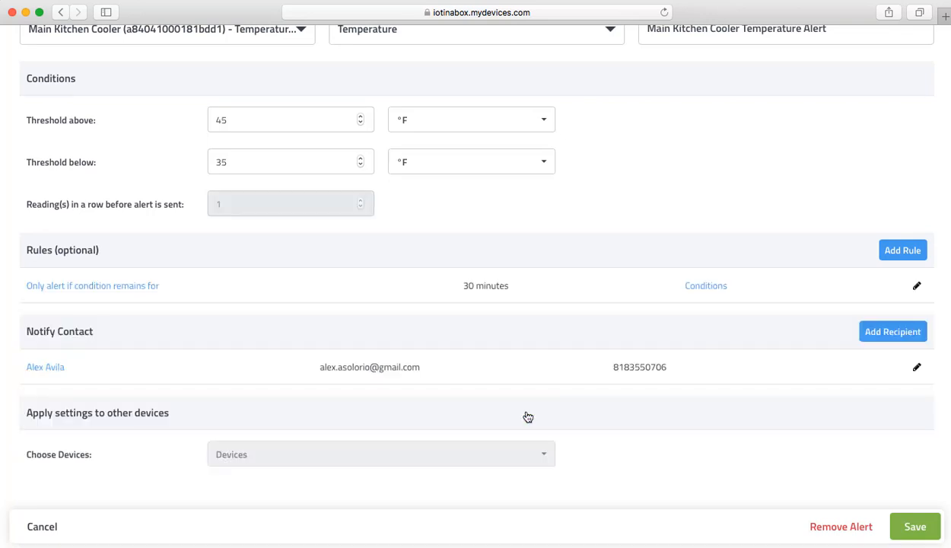
Step: Save the Main Kitchen Cooler alert and switch it on
{"action": "scroll", "scroll_direction": "down", "scroll_amount": 3}
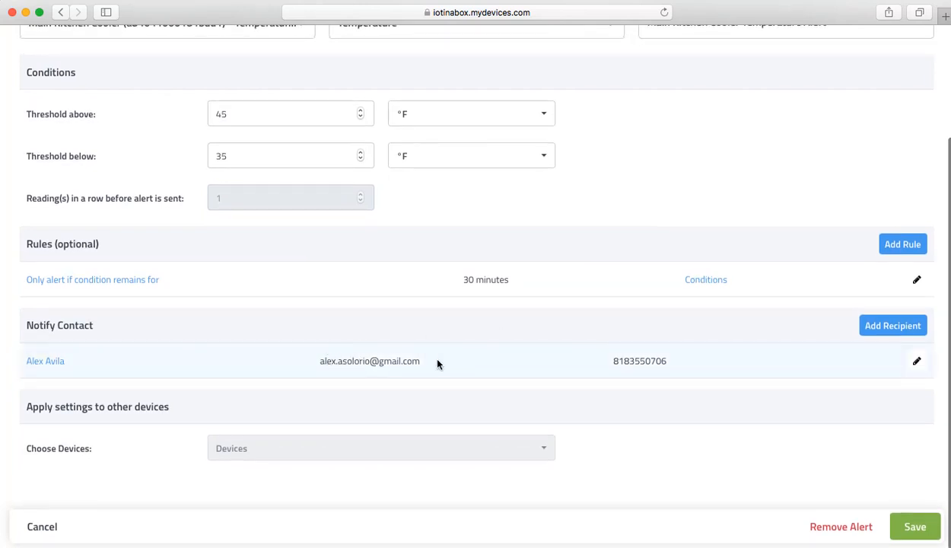
{"action": "mouse_move", "coordinate": [902, 540]}
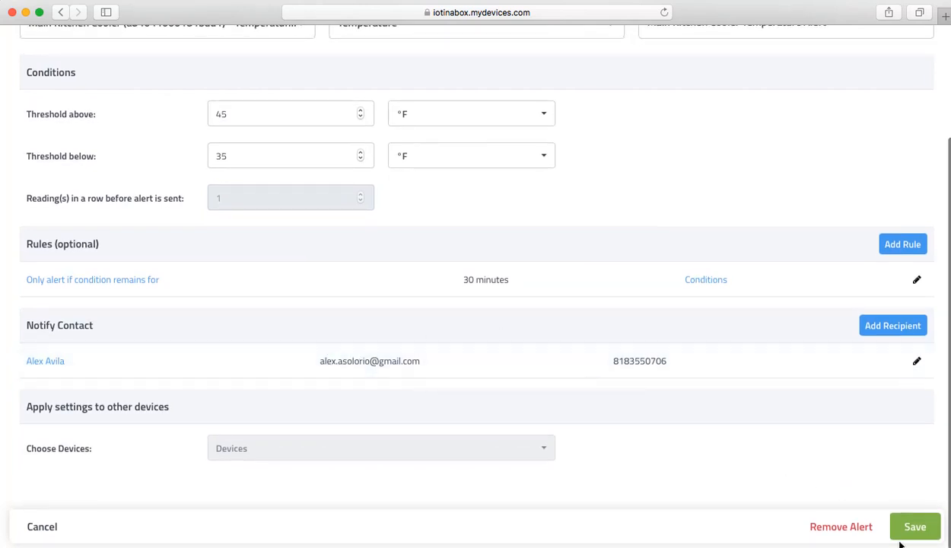
{"action": "left_click", "coordinate": [914, 526]}
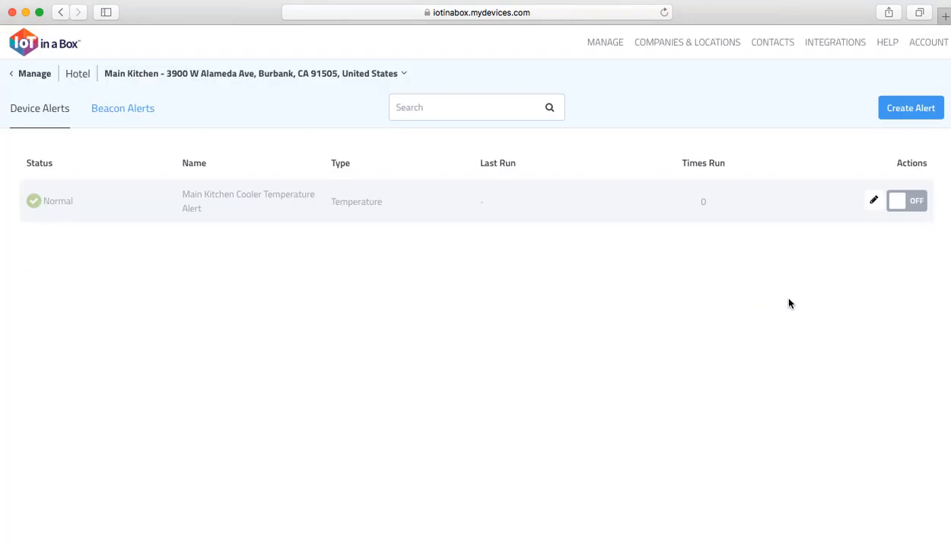
{"action": "mouse_move", "coordinate": [905, 214]}
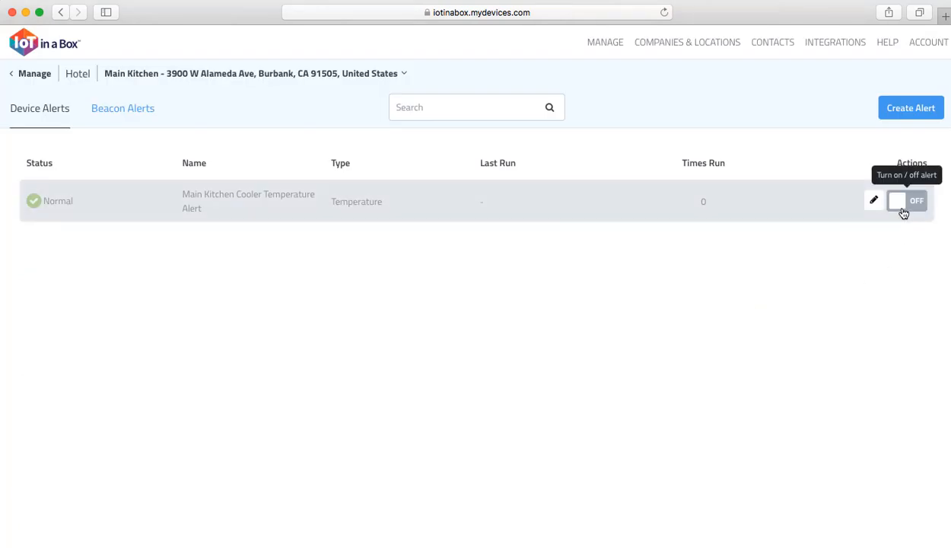
{"action": "left_click", "coordinate": [906, 200]}
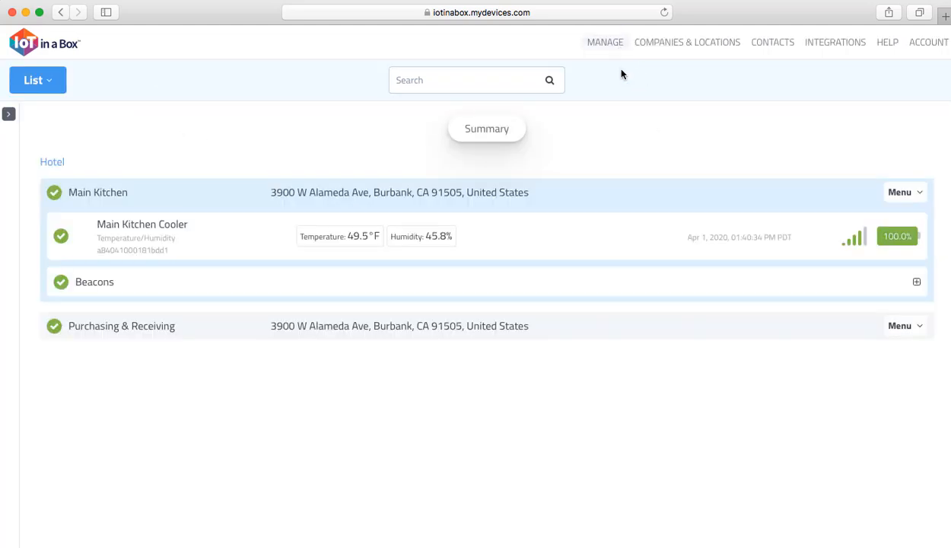
{"action": "mouse_move", "coordinate": [636, 134]}
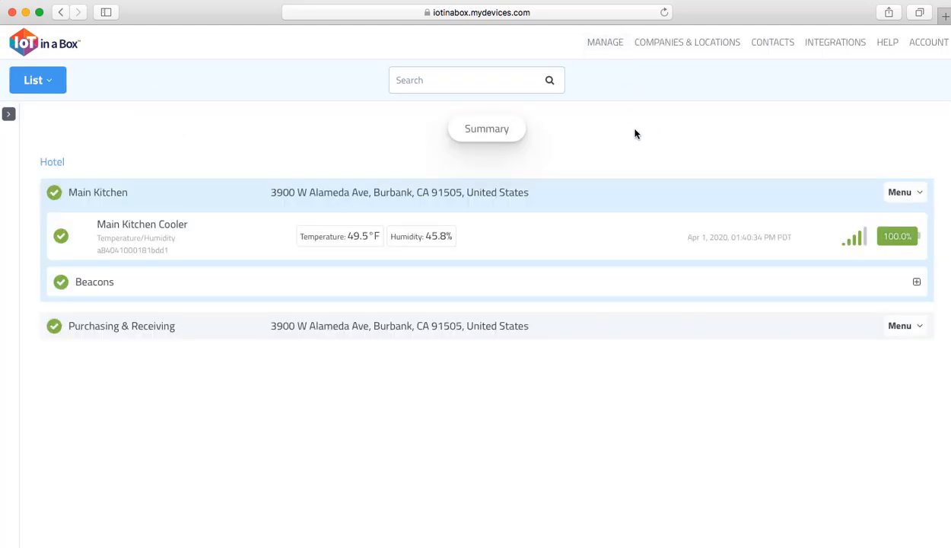